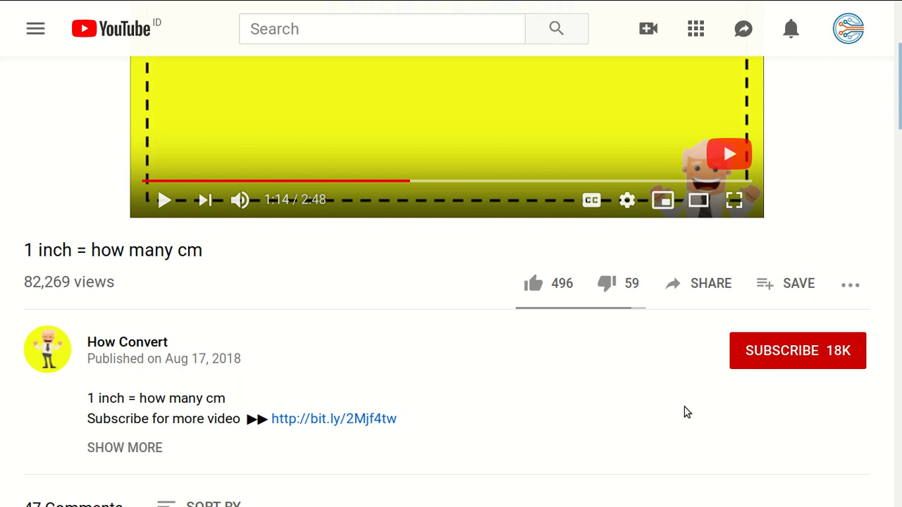
mouse_move(423, 304)
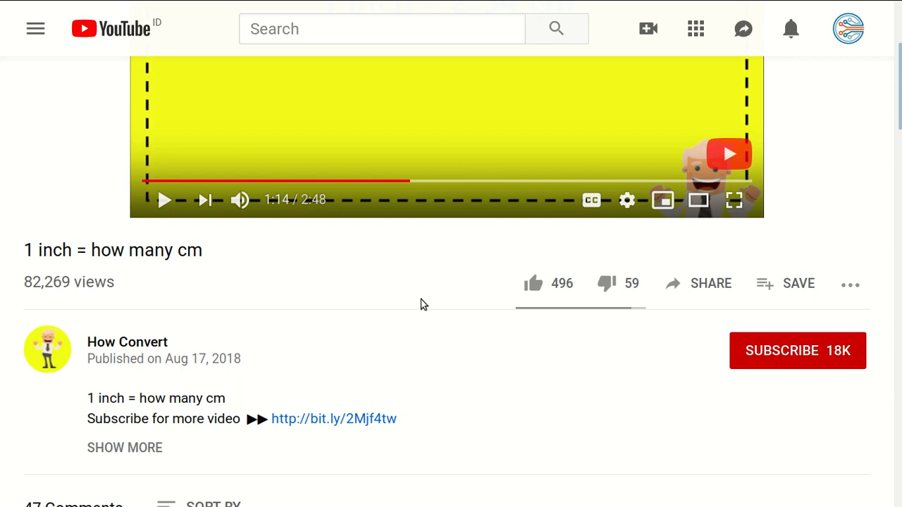
mouse_move(564, 307)
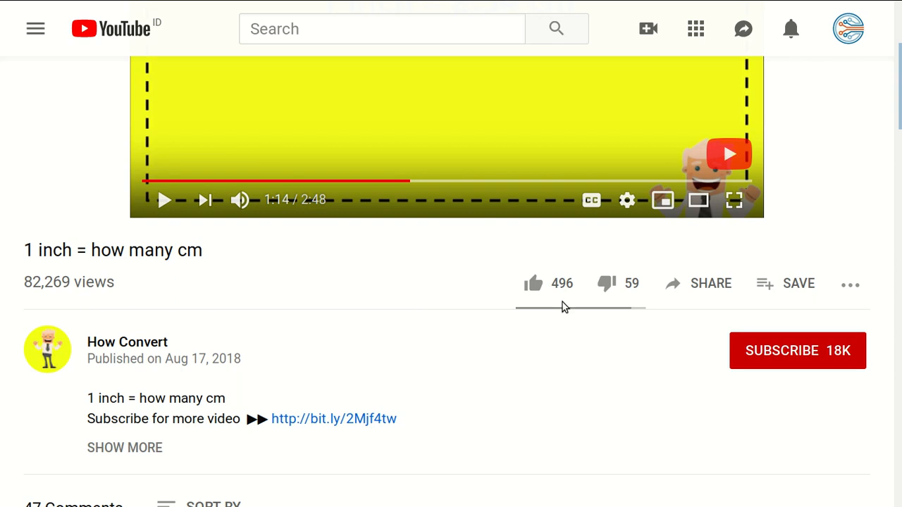
mouse_move(534, 284)
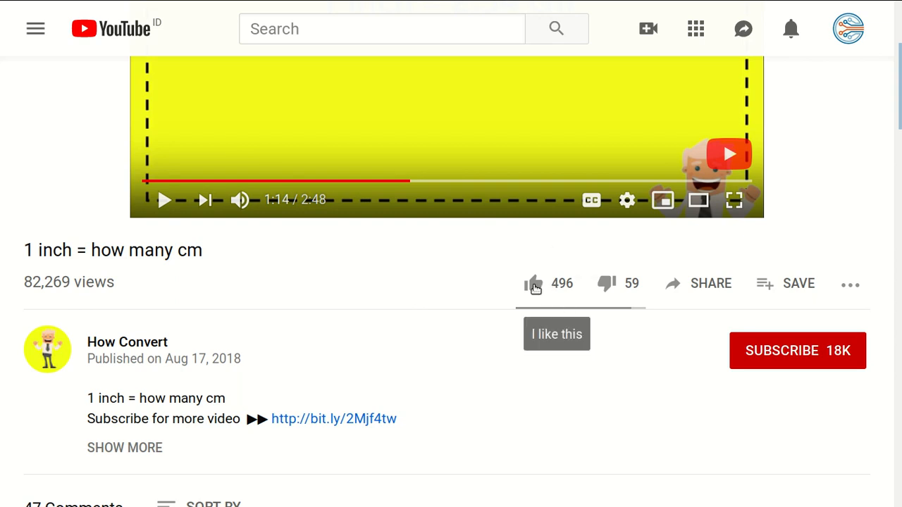
Like the '1 inch = how many cm' video, raising its likes from 496 to 497.
click(532, 284)
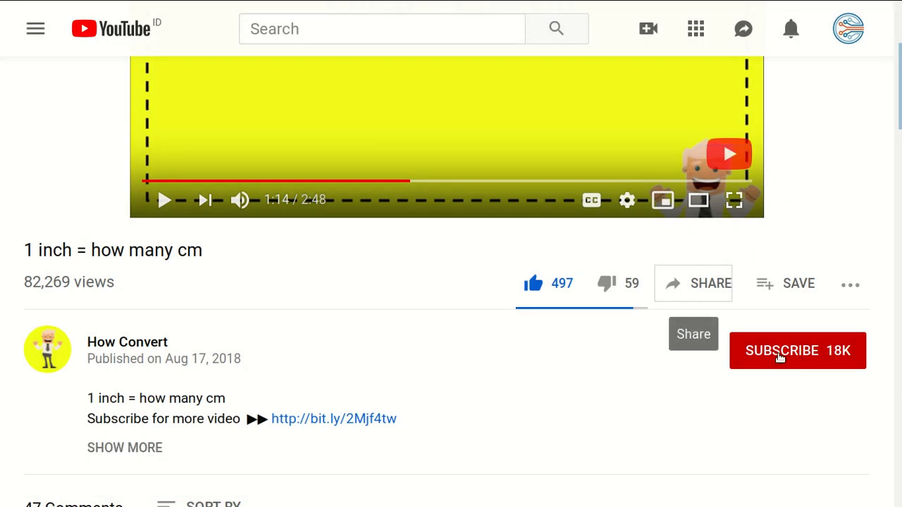
Subscribe to How Convert and enable the bell notifications for new videos.
click(780, 351)
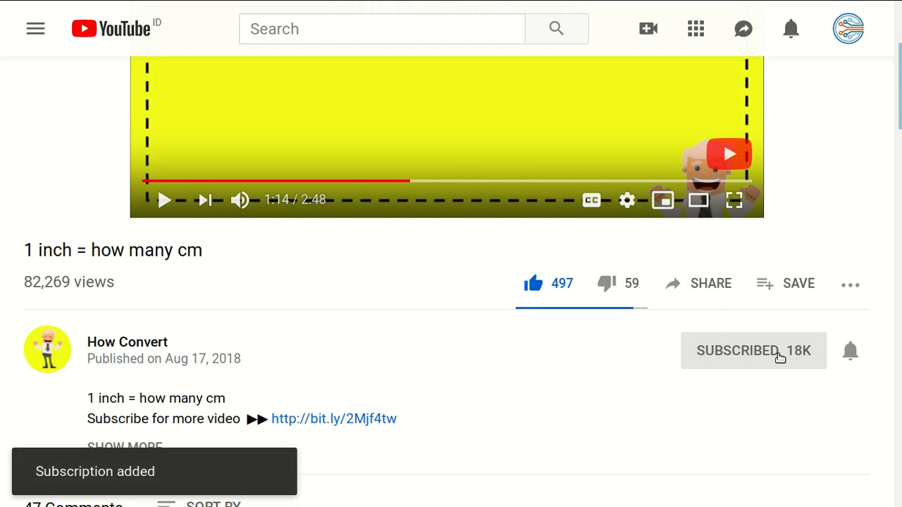
mouse_move(850, 354)
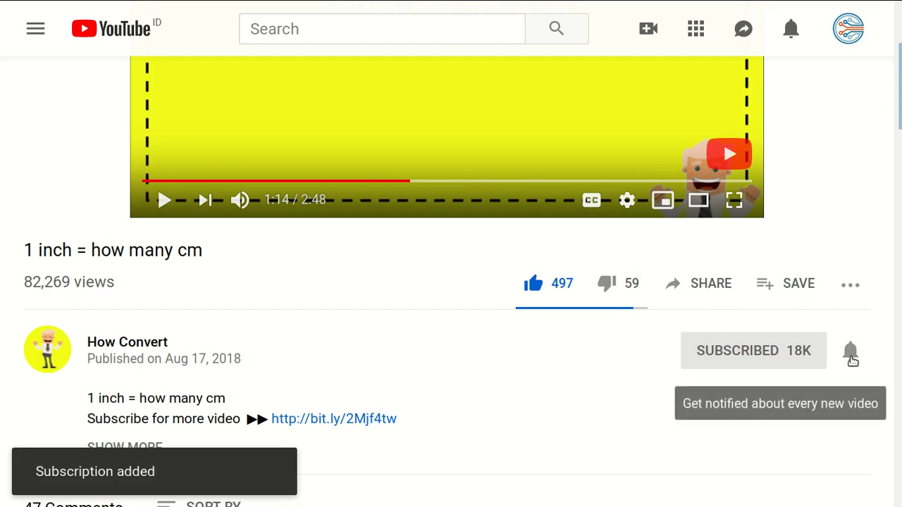
click(850, 351)
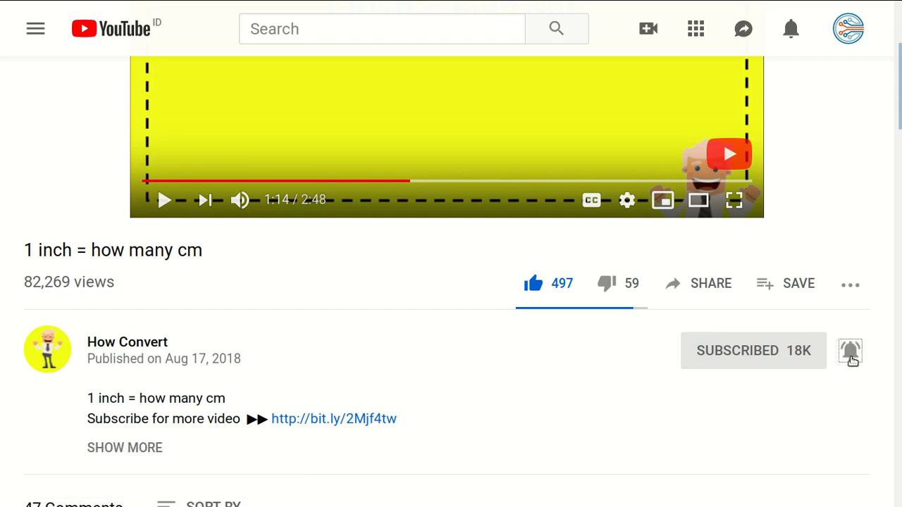
mouse_move(571, 371)
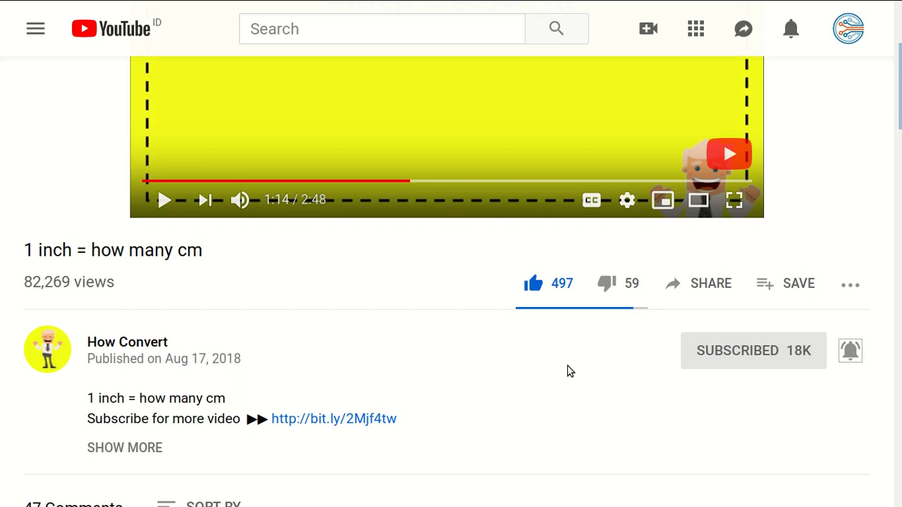
Post 'hi thanks pal' in the comment box below the video.
scroll(down, 3)
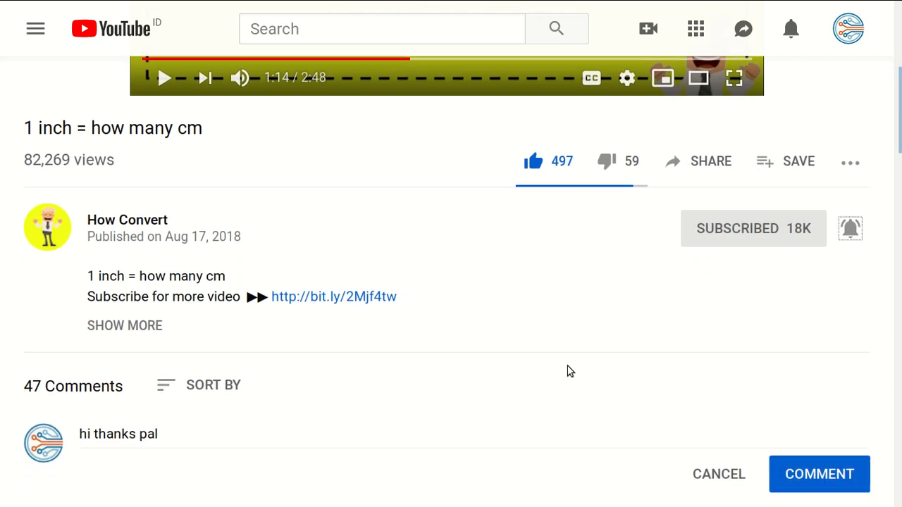
scroll(down, 3)
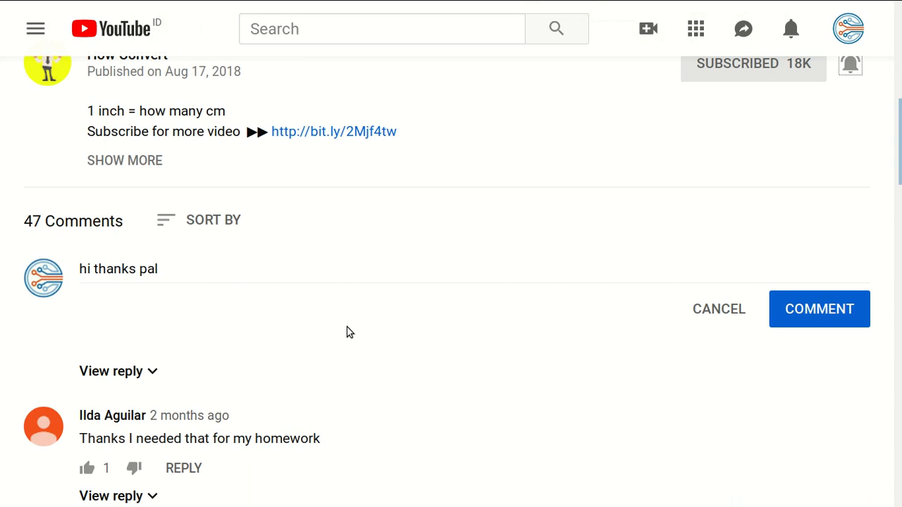
click(141, 269)
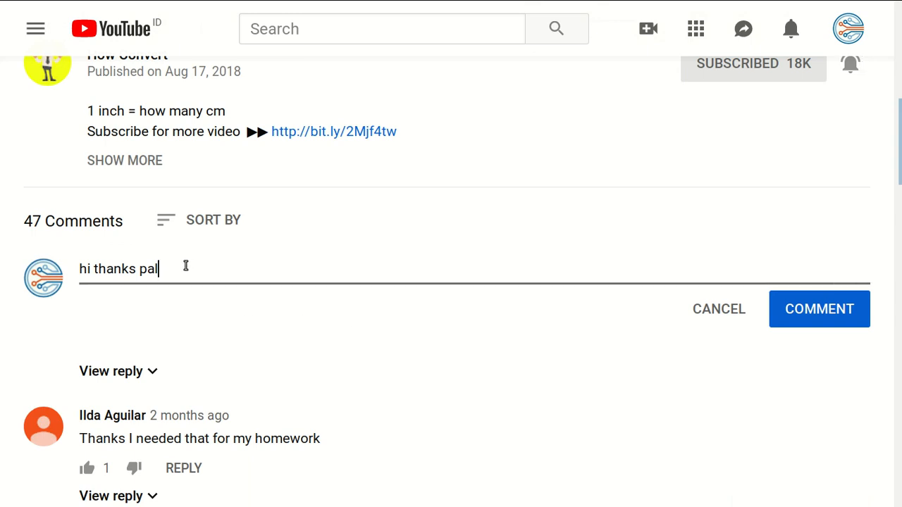
mouse_move(247, 281)
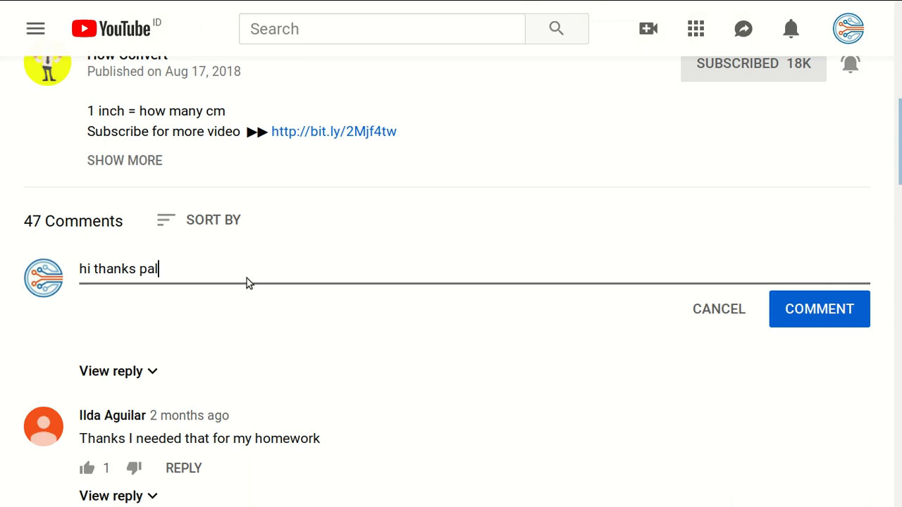
mouse_move(221, 305)
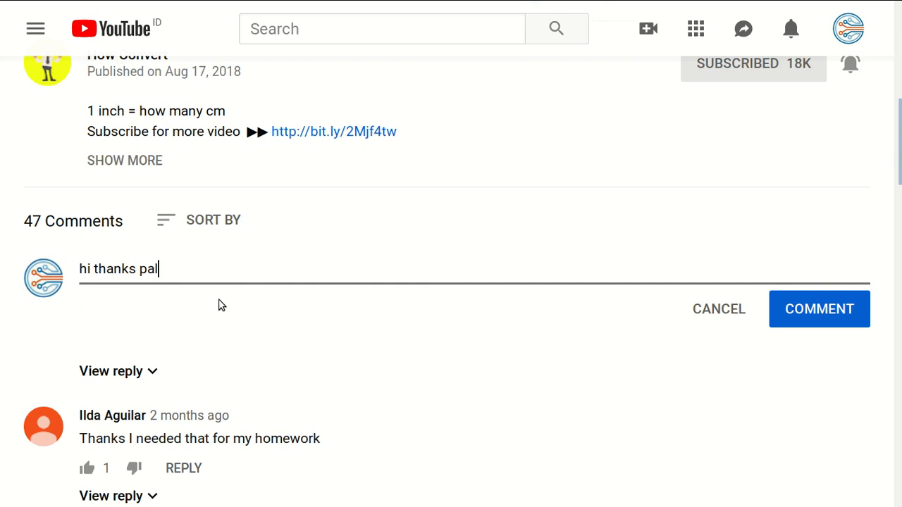
mouse_move(647, 312)
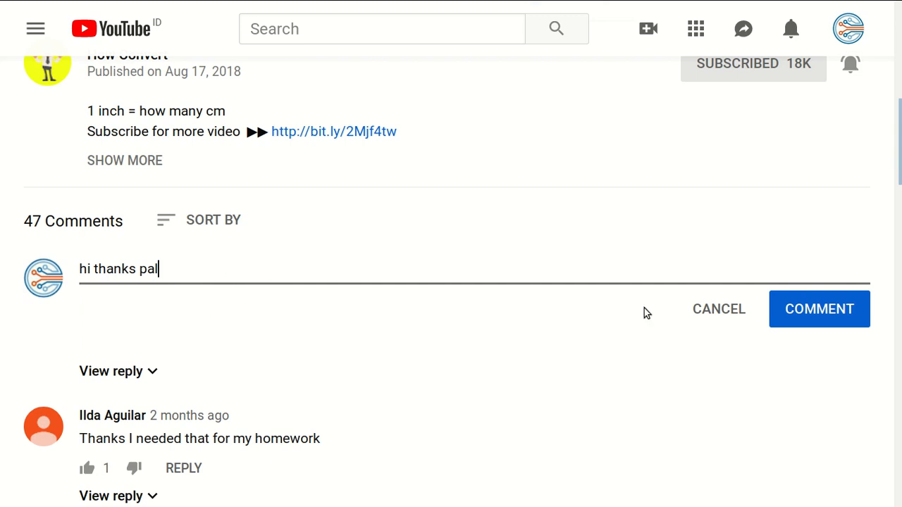
click(819, 309)
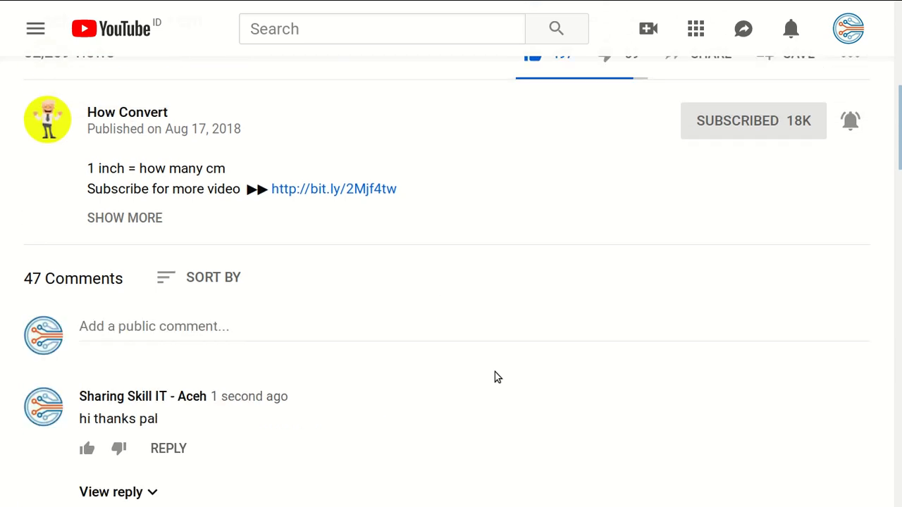
scroll(up, 3)
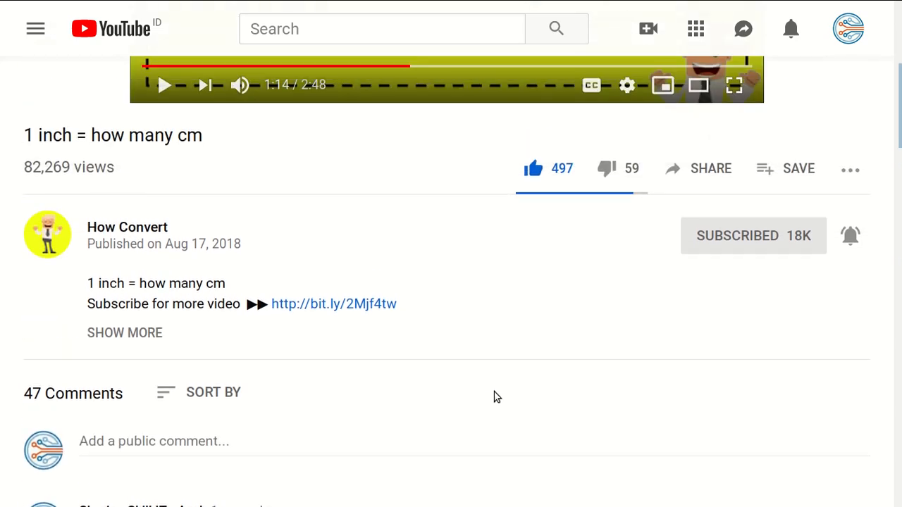